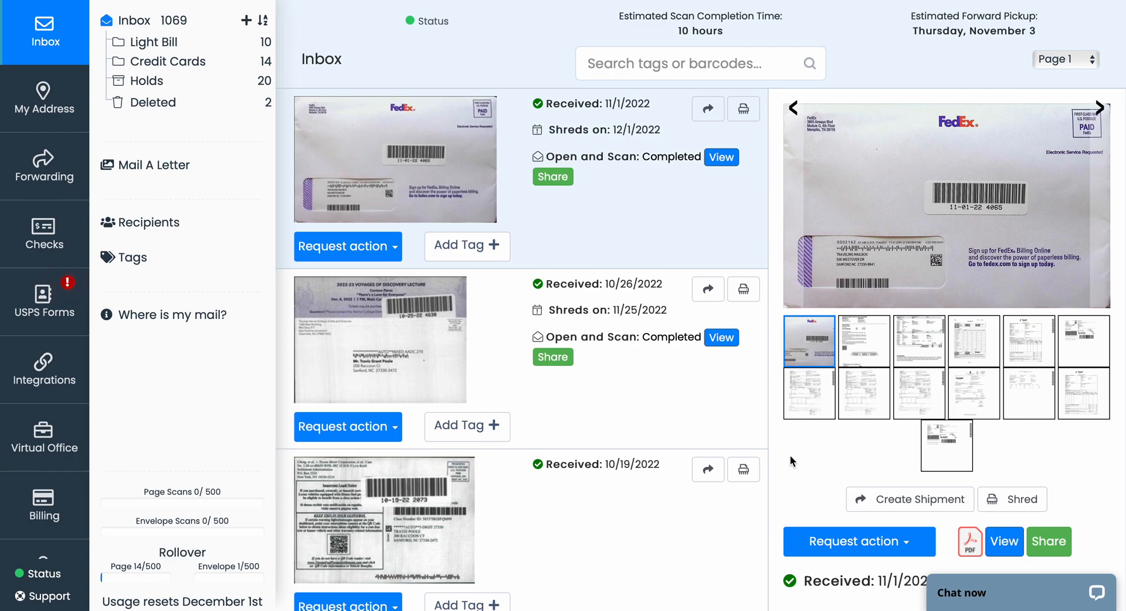
pyautogui.moveTo(709, 405)
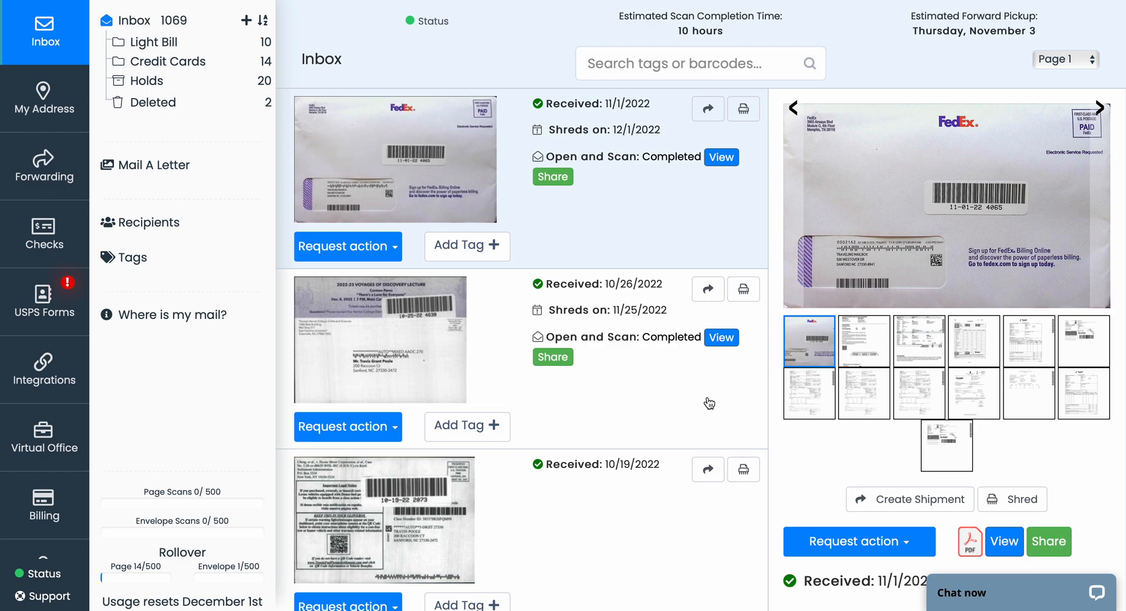
pyautogui.moveTo(586, 326)
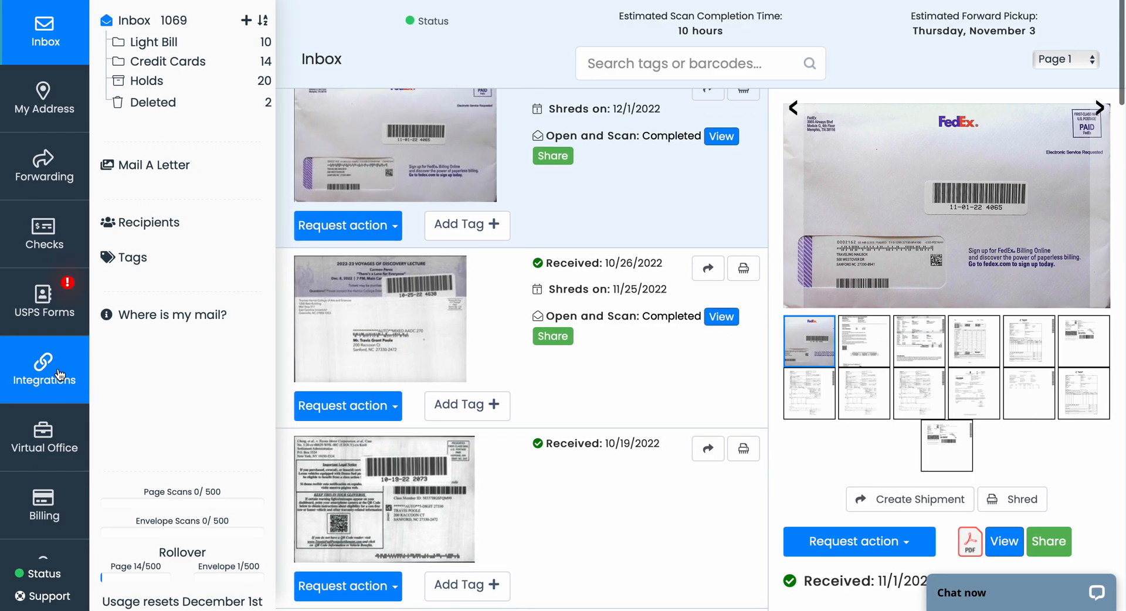
pyautogui.click(45, 370)
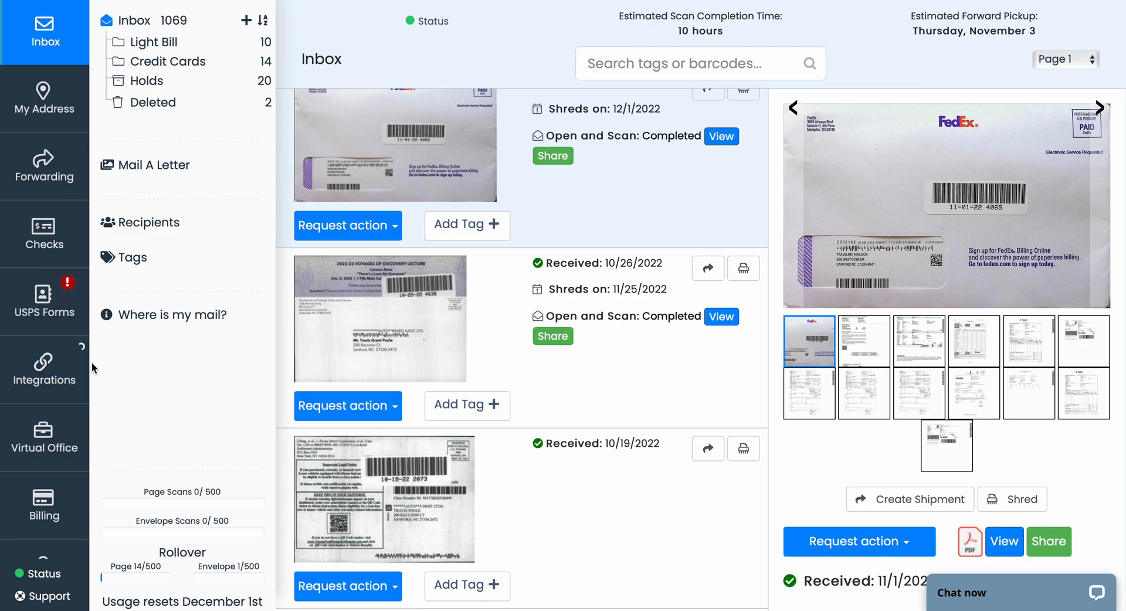
pyautogui.click(45, 370)
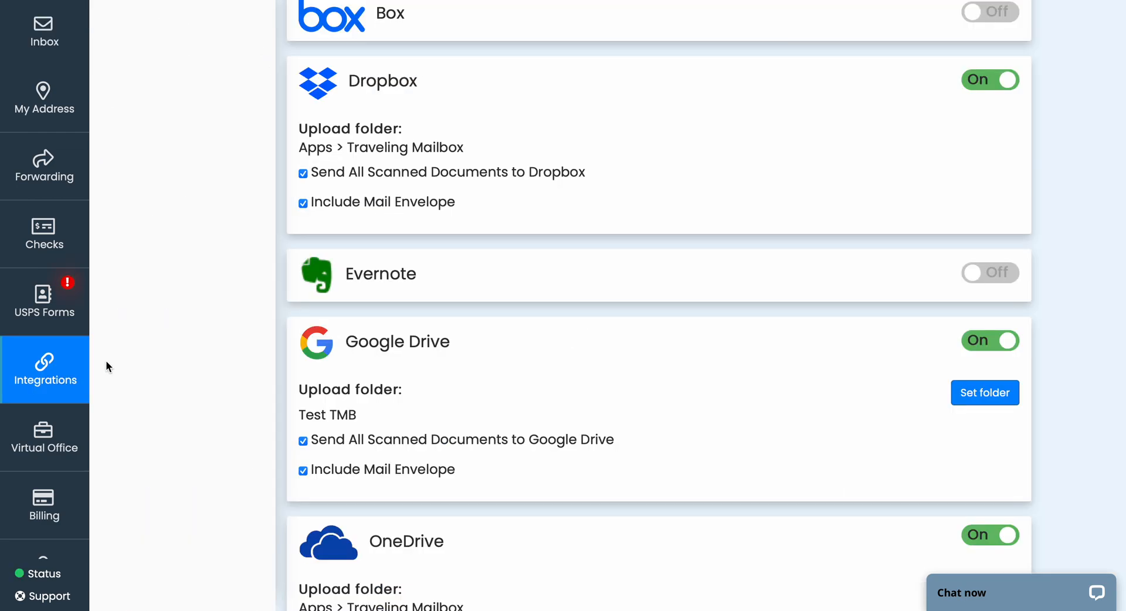
pyautogui.scroll(-3)
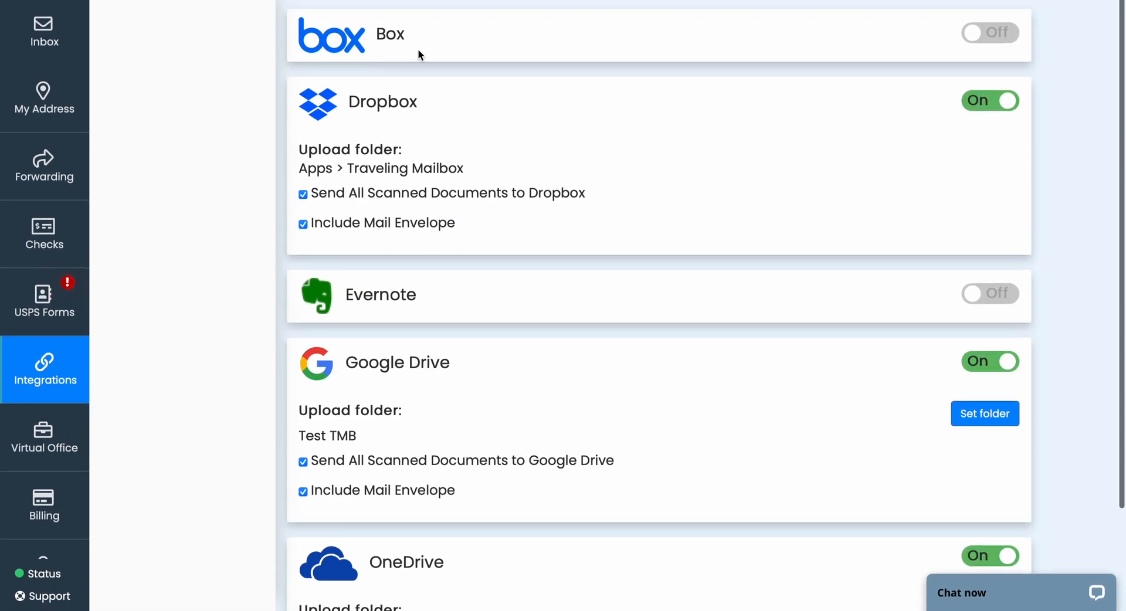
pyautogui.moveTo(525, 195)
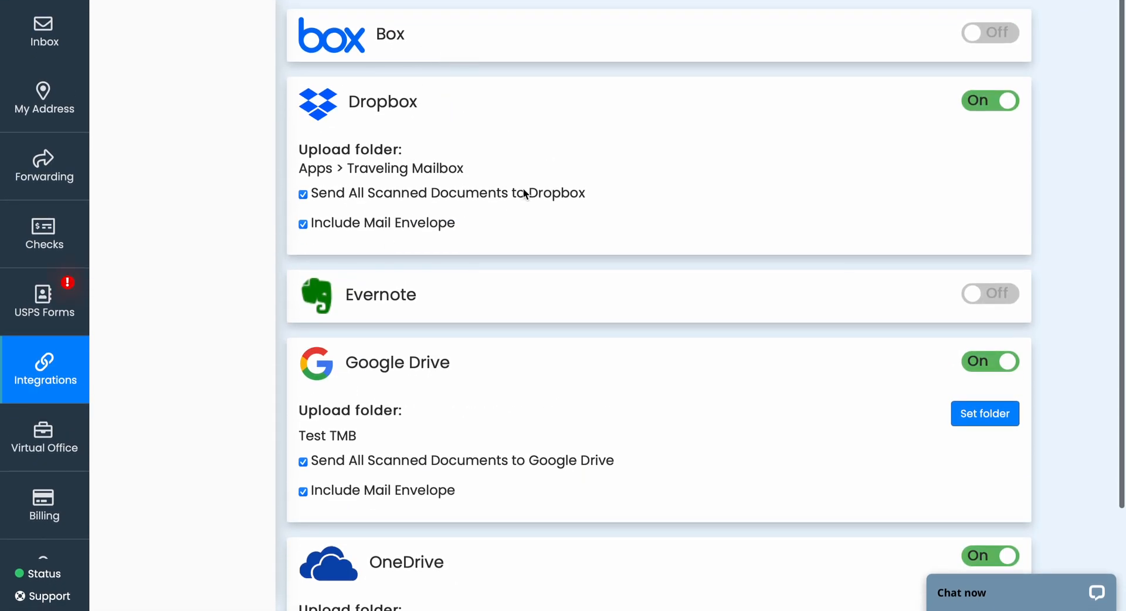
pyautogui.scroll(-3)
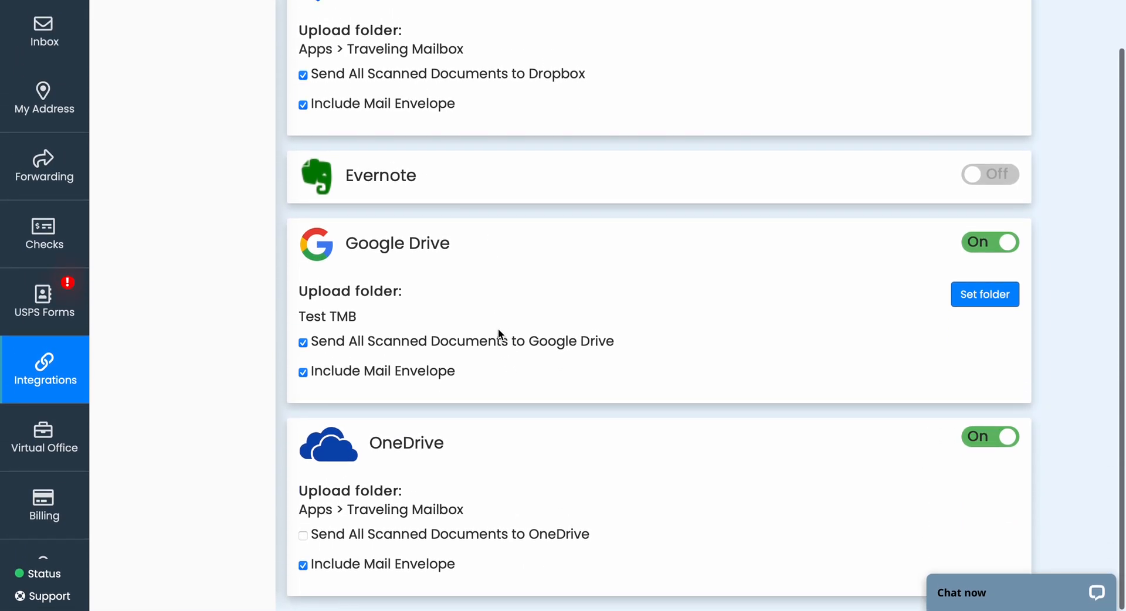
pyautogui.scroll(3)
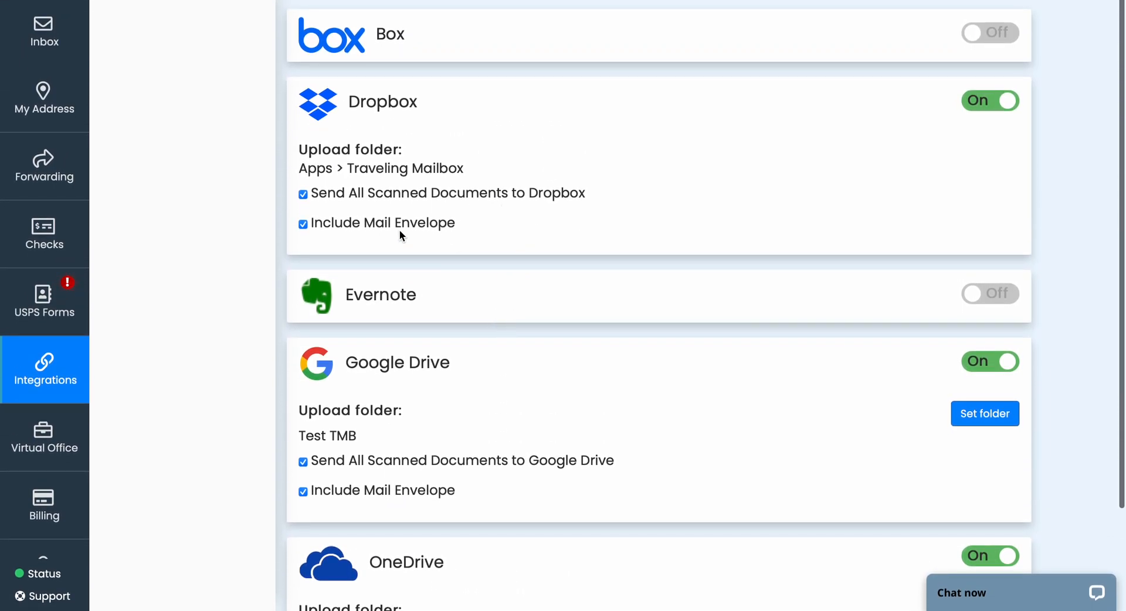
pyautogui.moveTo(355, 201)
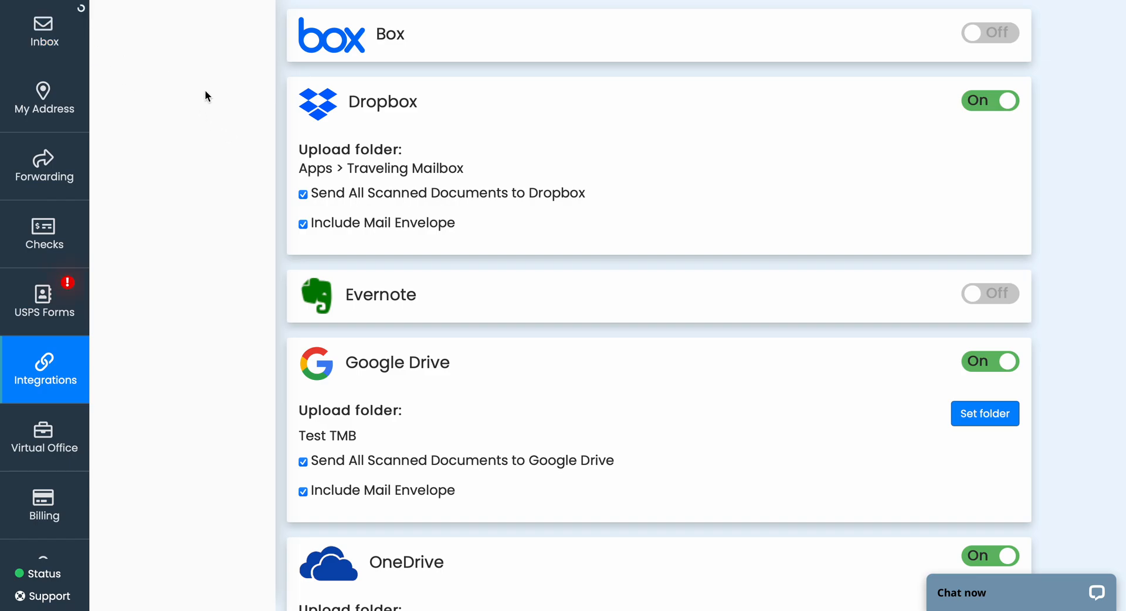
pyautogui.click(45, 32)
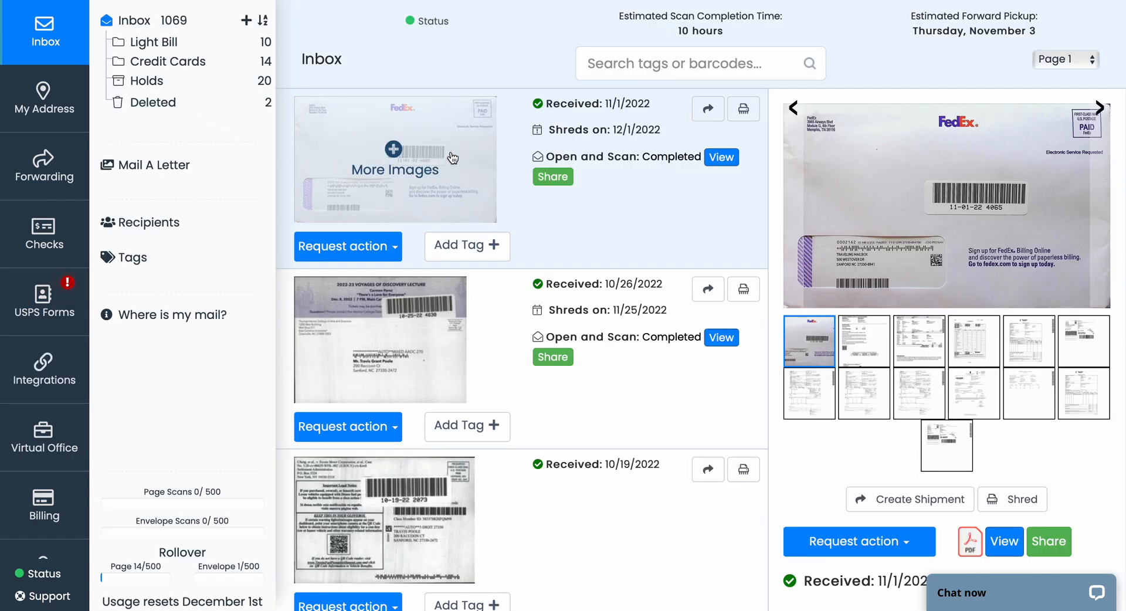
pyautogui.click(553, 177)
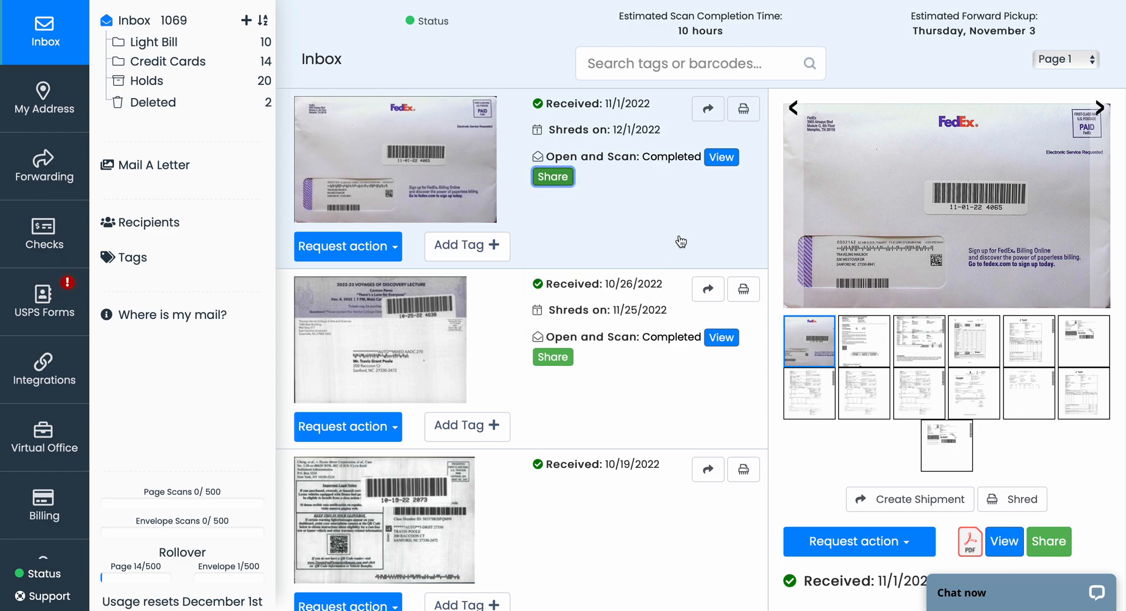
pyautogui.moveTo(659, 250)
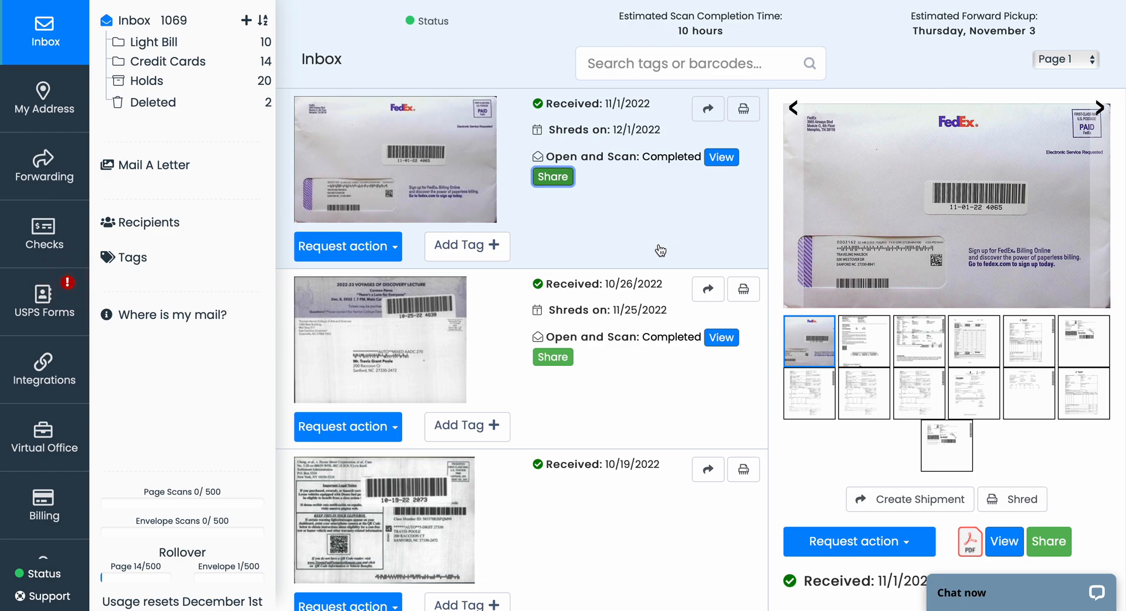